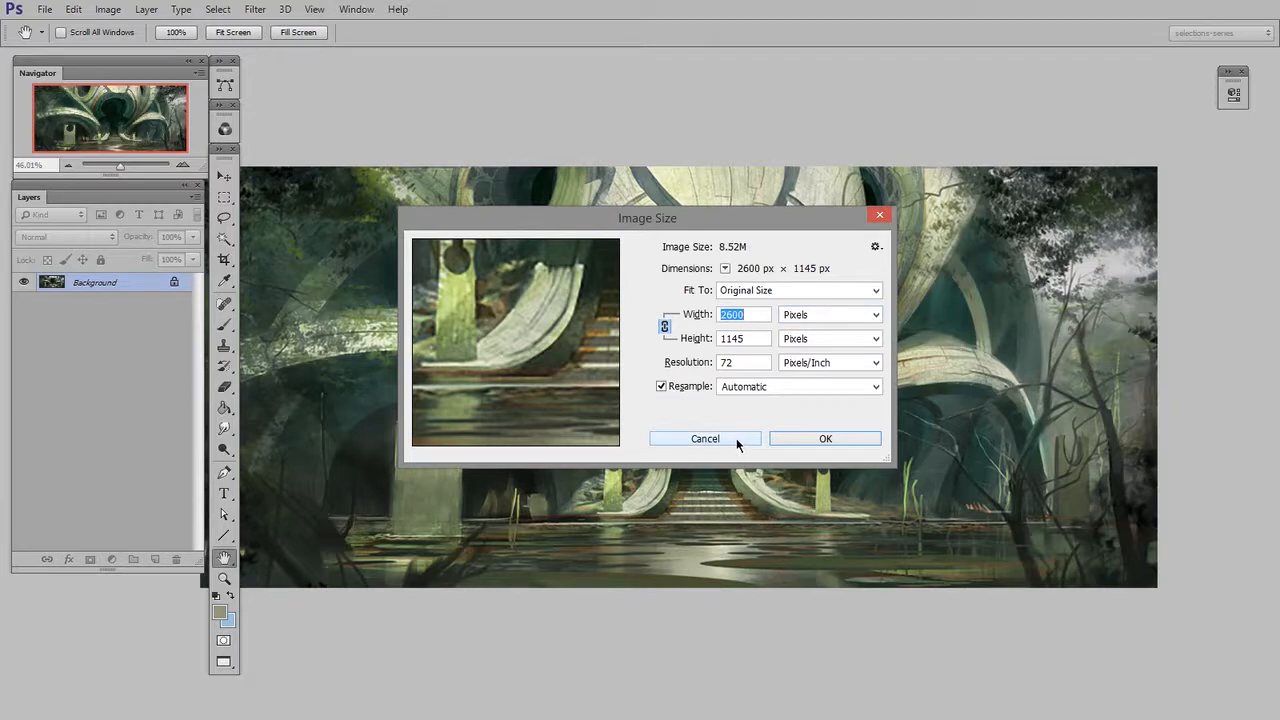
- Cancel the Image Size dialog, keeping the painting at 2600 × 1145 px
left_click(705, 438)
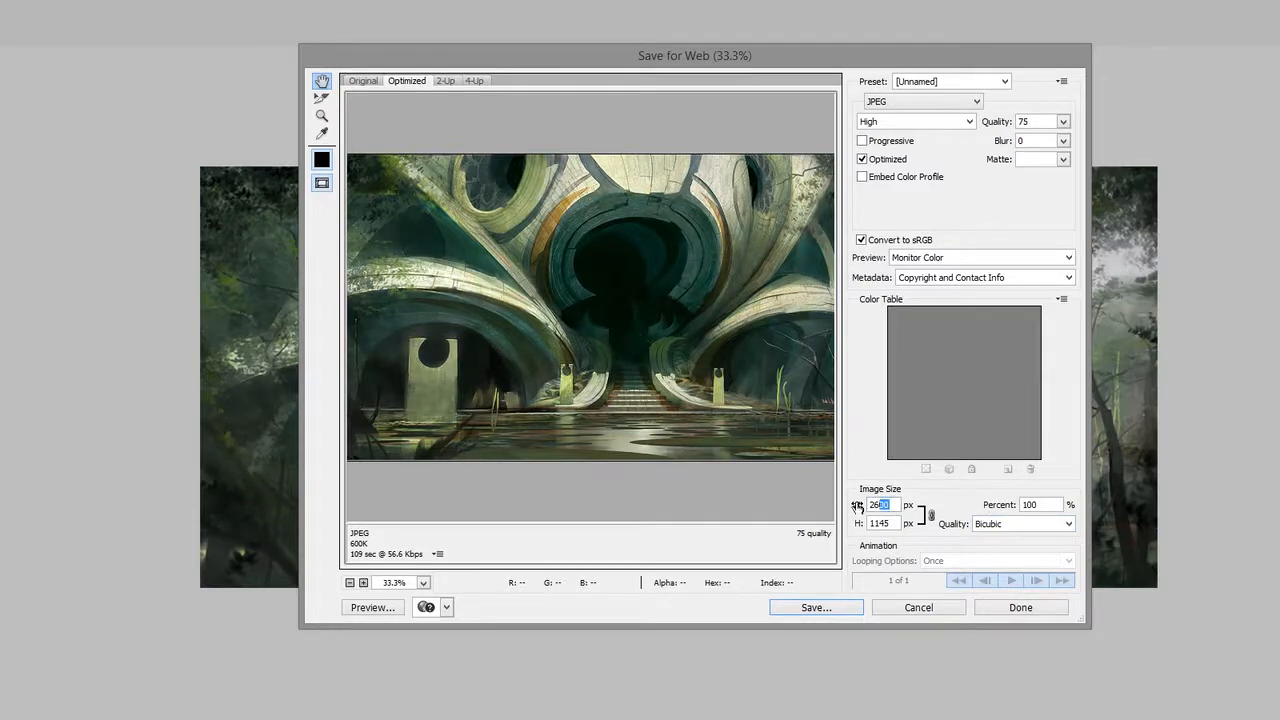
- Enter a width of 1920 px so the export scales to 1920 × 846
type("1920")
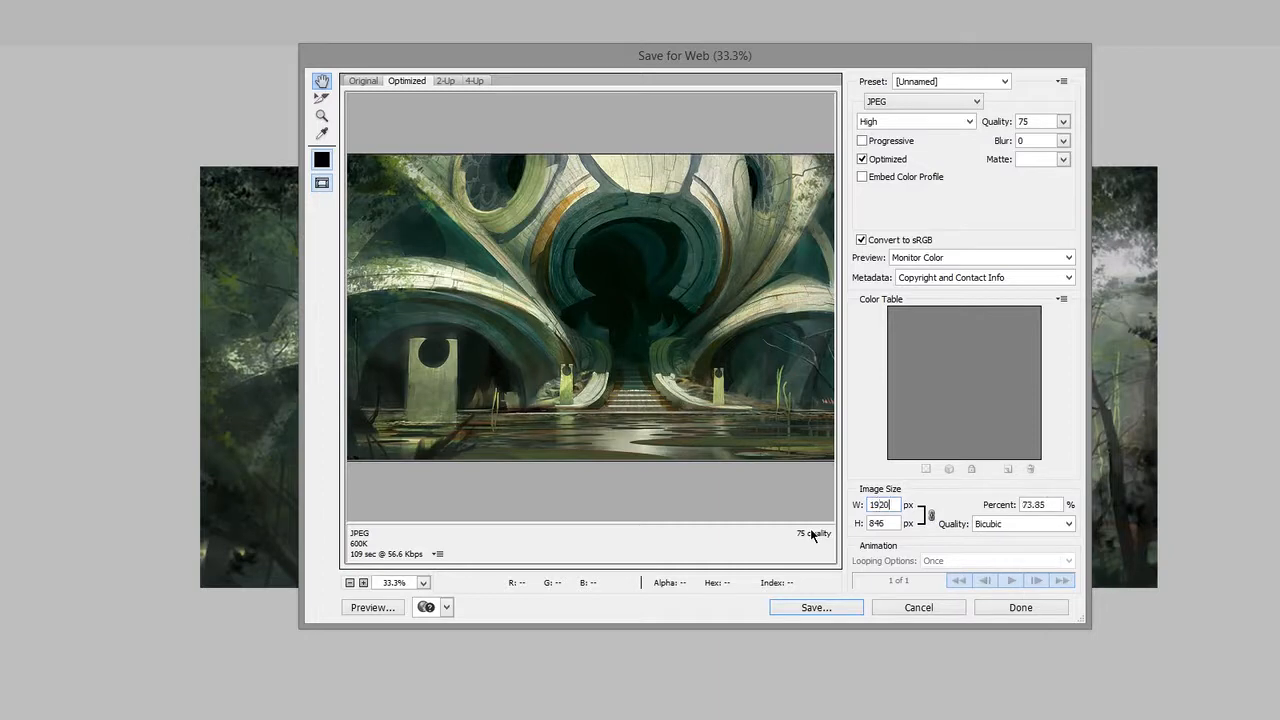
left_click(883, 523)
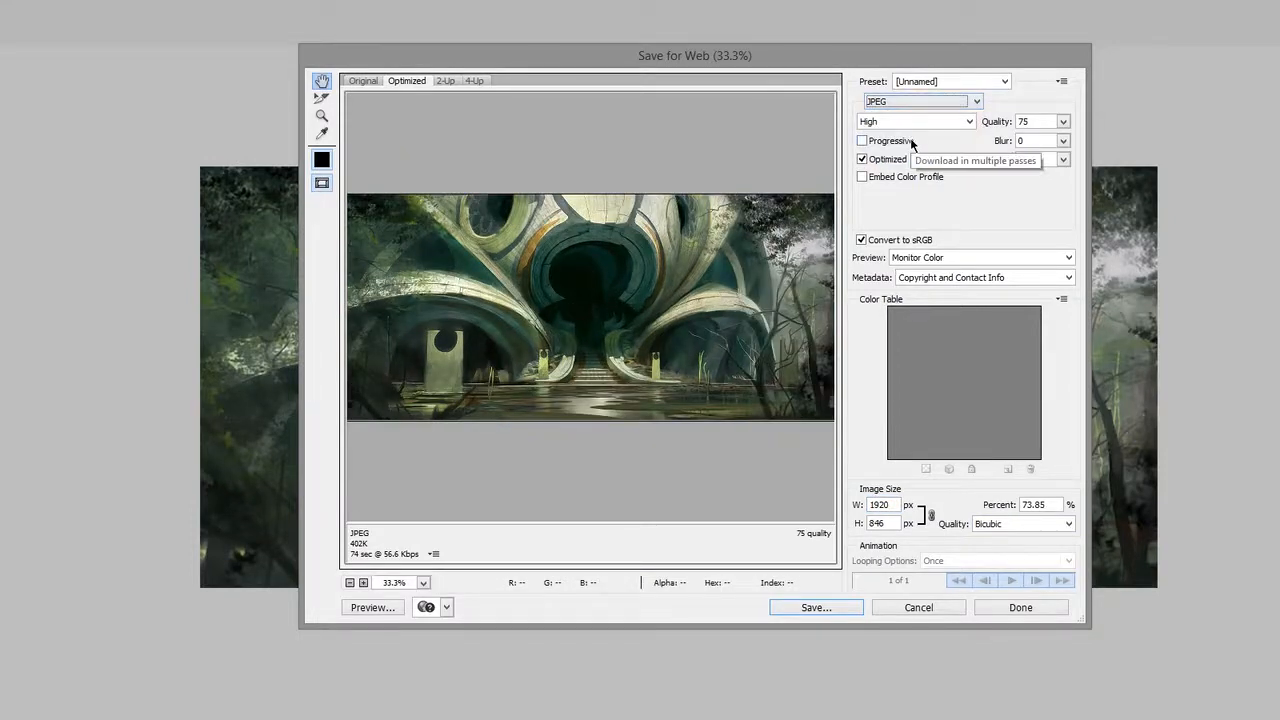
mouse_move(1024, 214)
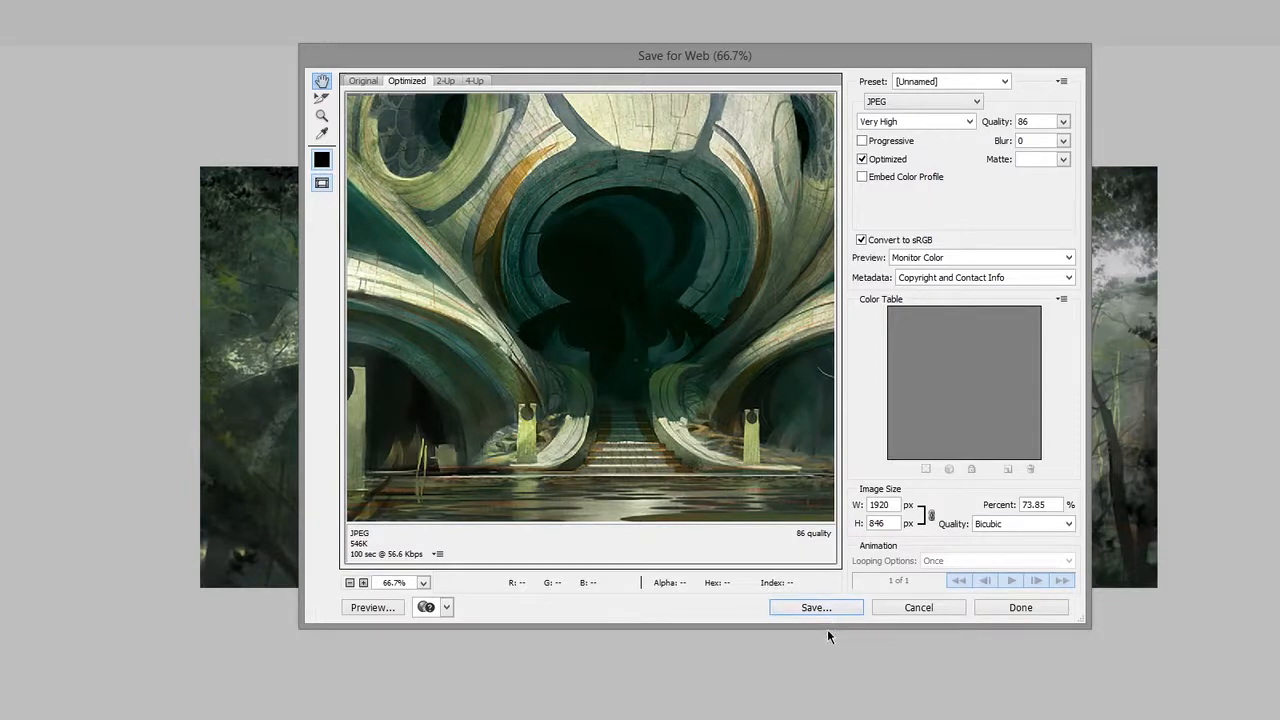
mouse_move(821, 654)
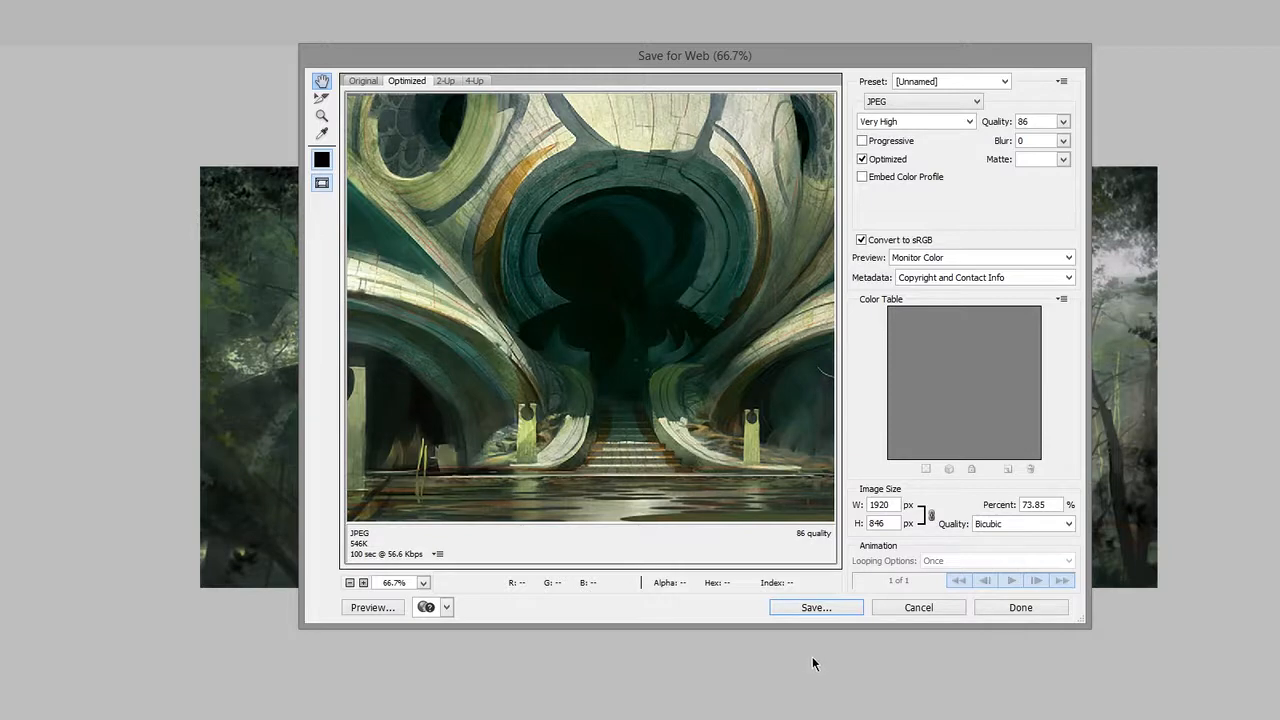
mouse_move(808, 665)
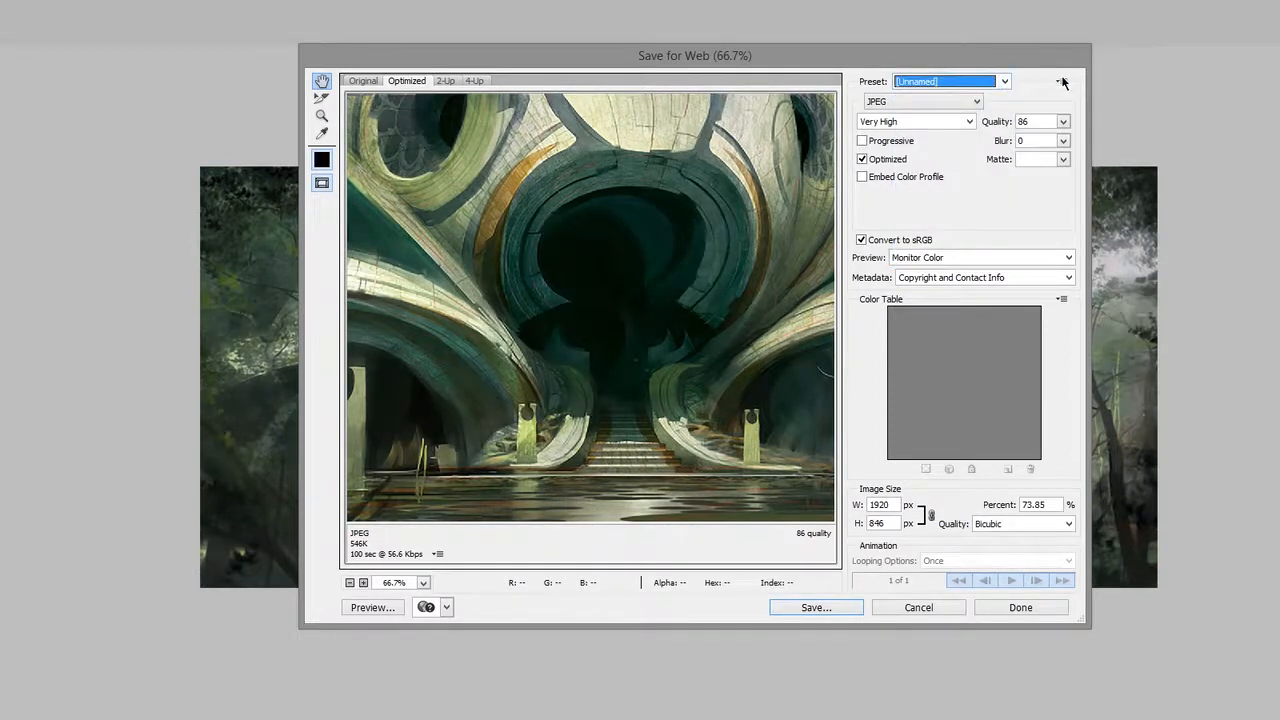
- Show the saved export presets list, such as JPEG High and PNG-24
left_click(1060, 81)
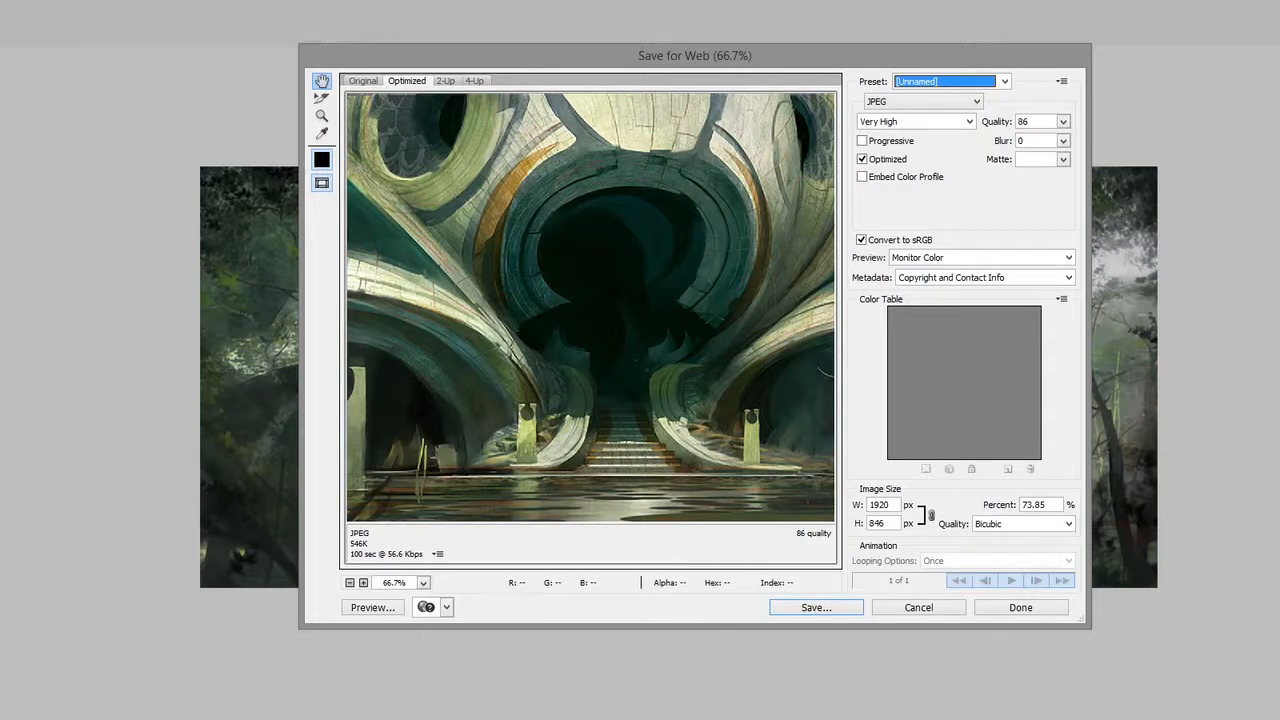
left_click(1005, 81)
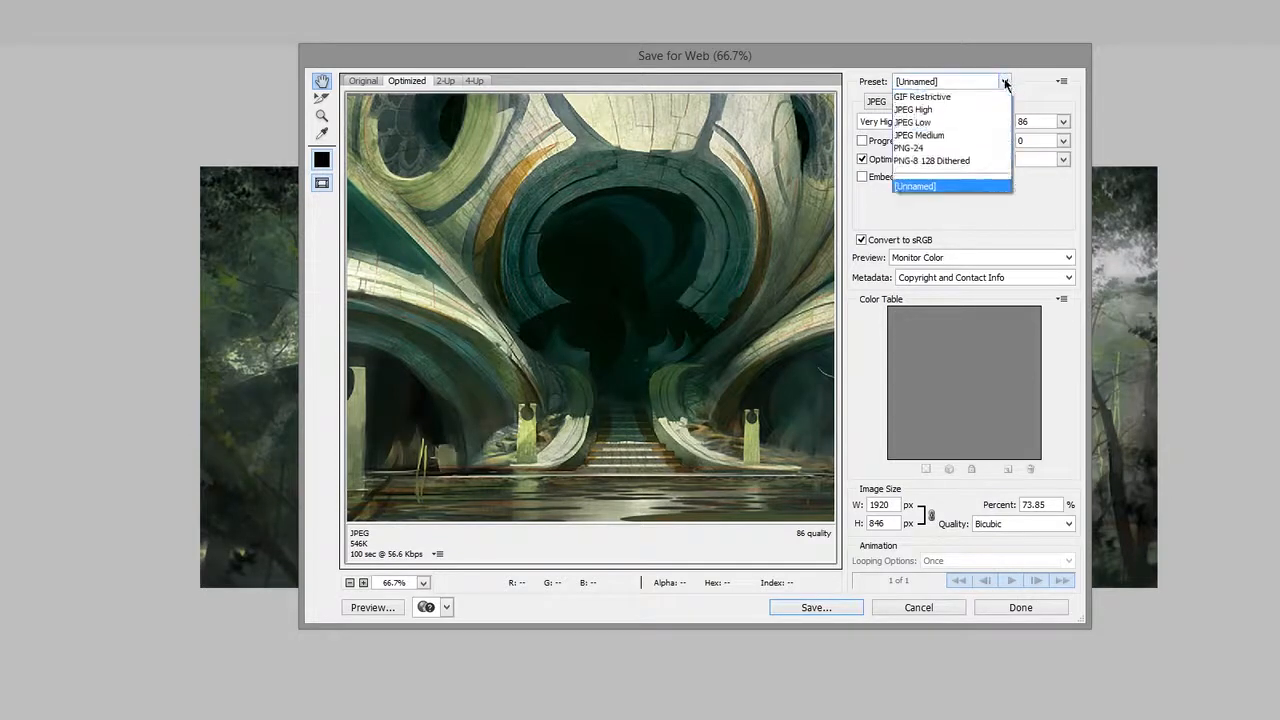